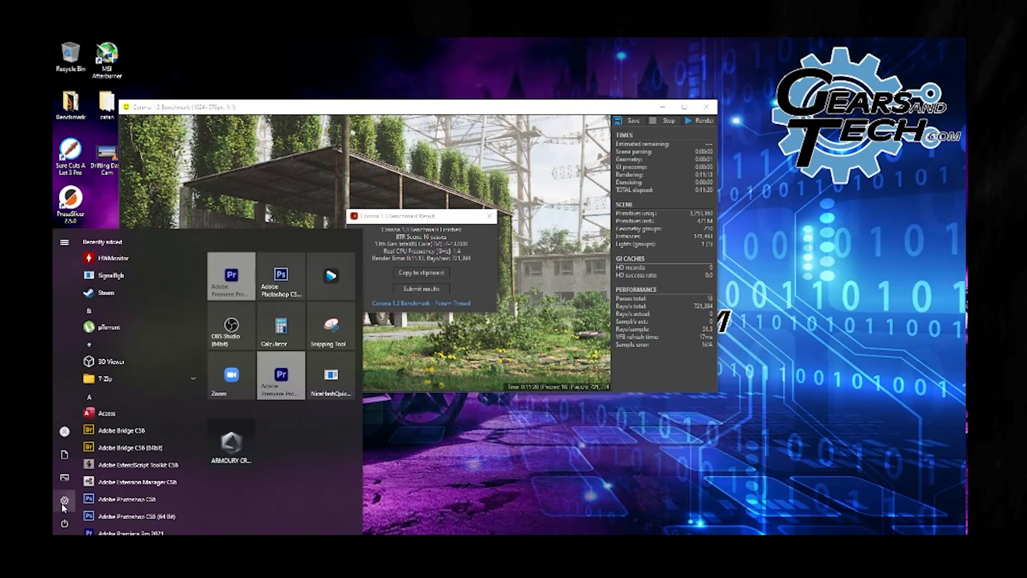
Step: Navigate from Settings to the Ultimate Performance plan's edit settings page
{"action": "left_click", "coordinate": [63, 499]}
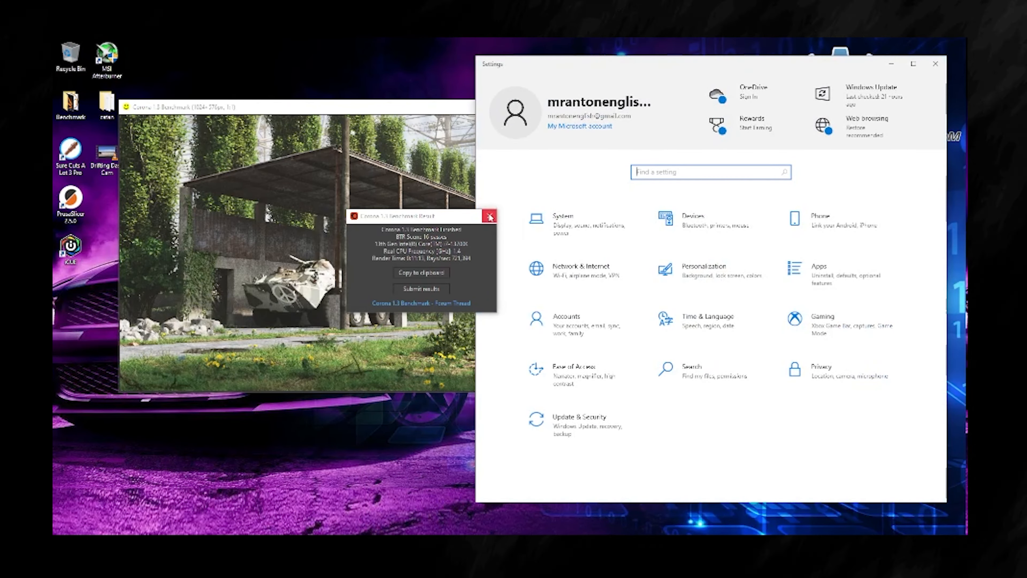
{"action": "left_click", "coordinate": [562, 219]}
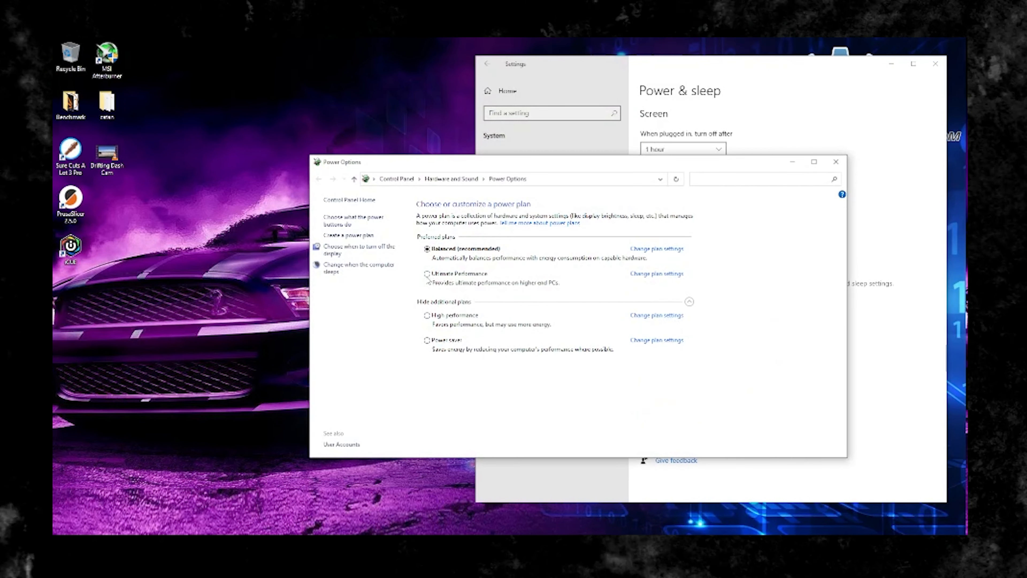
{"action": "left_click", "coordinate": [654, 273]}
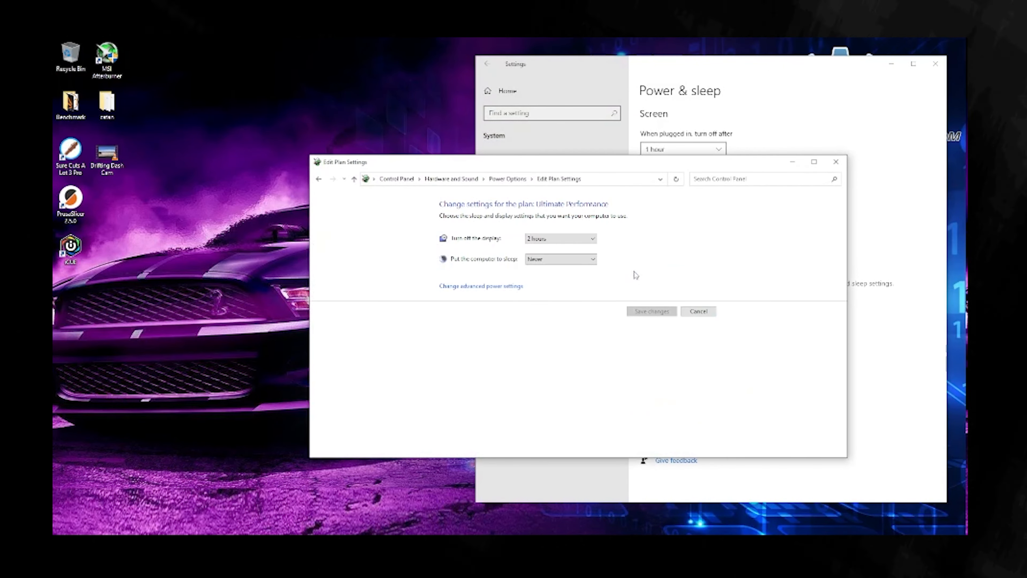
Step: Check the minimum and maximum processor state under Processor power management in advanced settings
{"action": "left_click", "coordinate": [482, 285]}
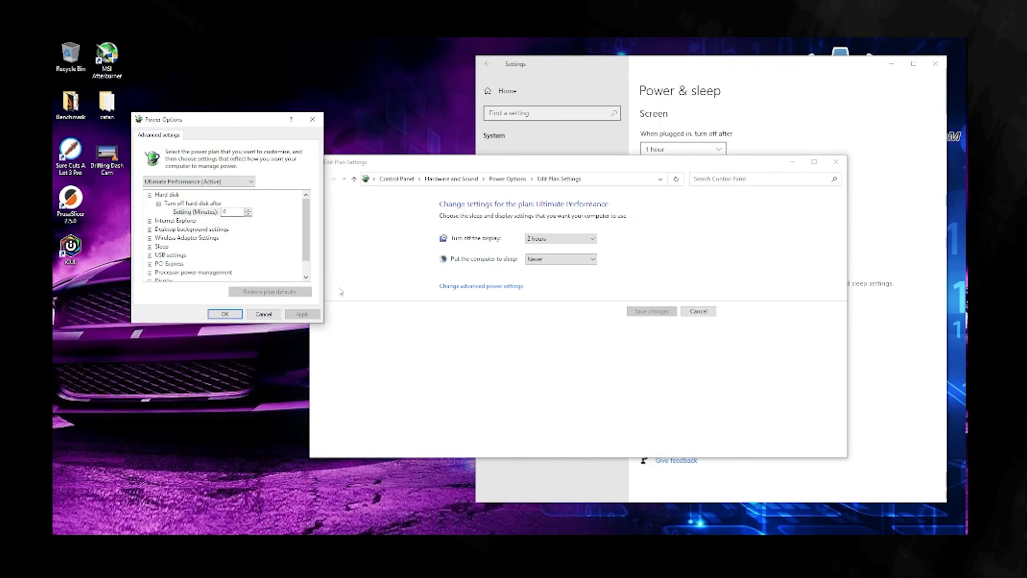
{"action": "scroll", "scroll_direction": "down", "scroll_amount": 3}
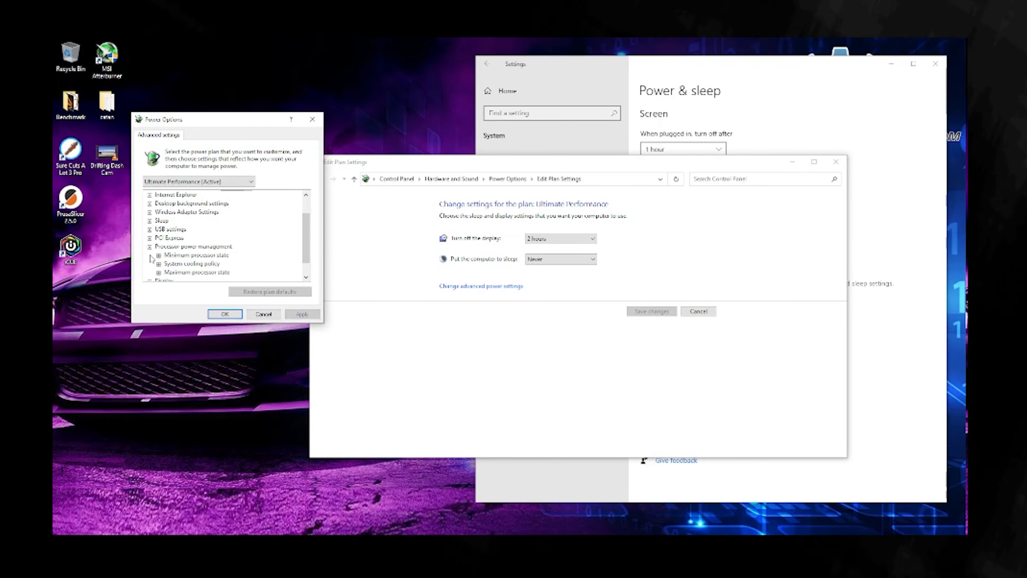
{"action": "left_click", "coordinate": [151, 255]}
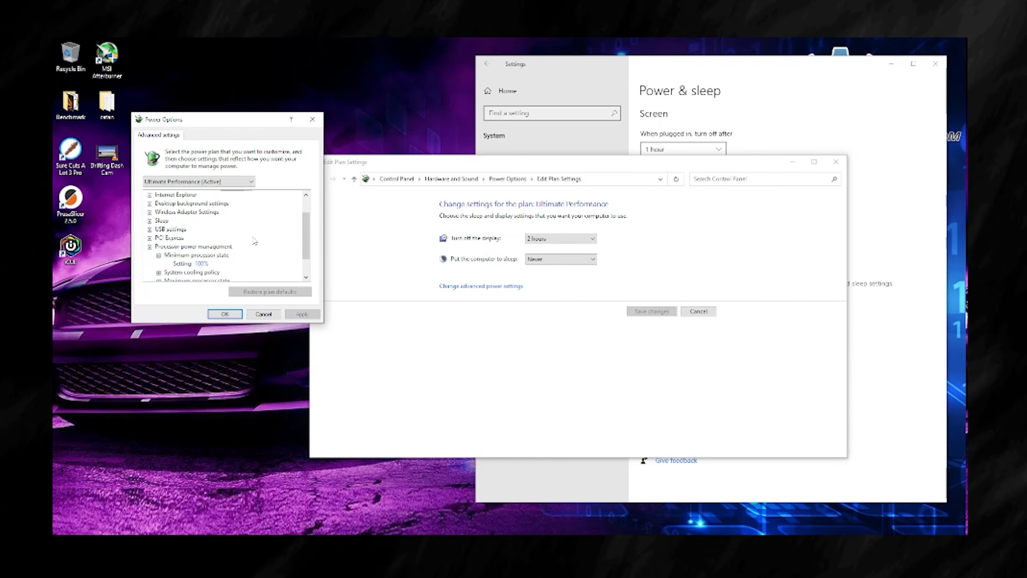
{"action": "scroll", "scroll_direction": "down", "scroll_amount": 3}
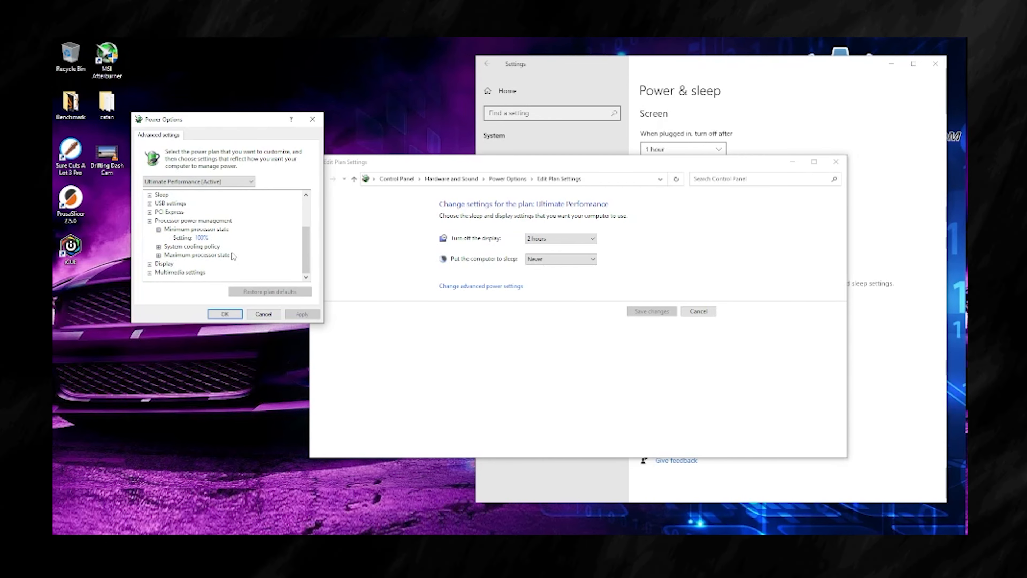
{"action": "left_click", "coordinate": [195, 237]}
{"action": "type", "text": "20"}
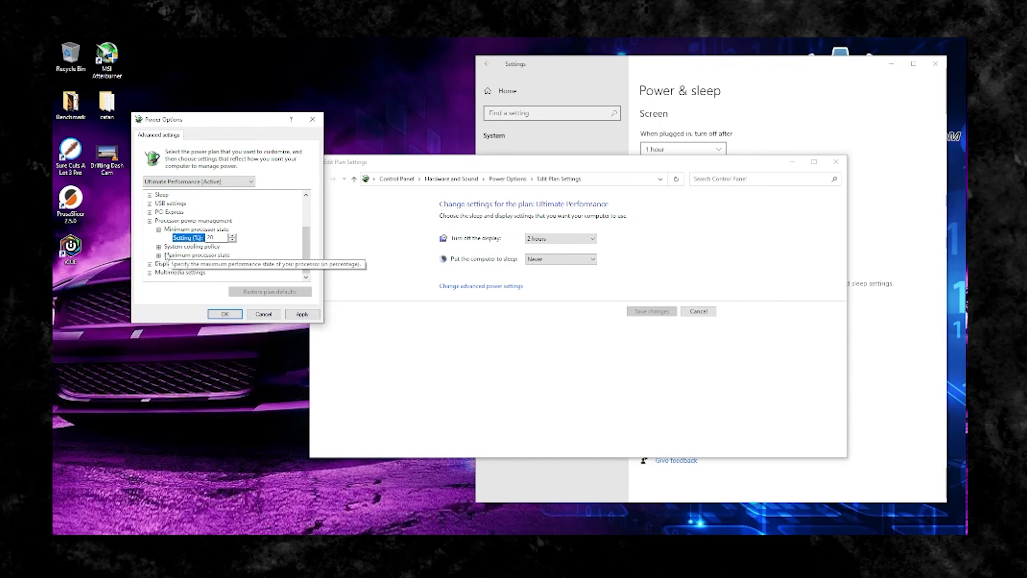
Step: Apply the advanced settings and close the Edit Plan Settings window
{"action": "left_click", "coordinate": [160, 254]}
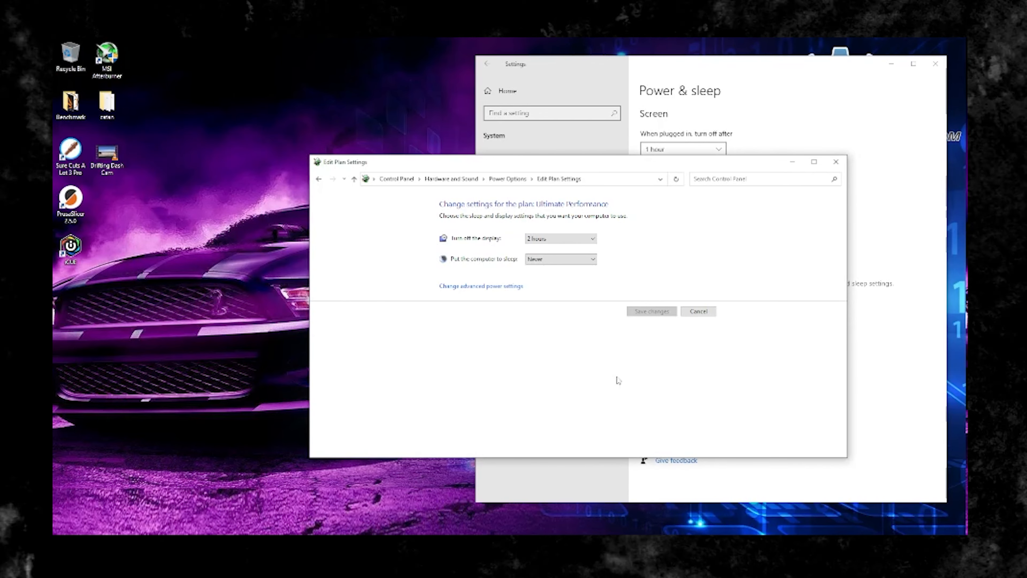
{"action": "left_click", "coordinate": [696, 310]}
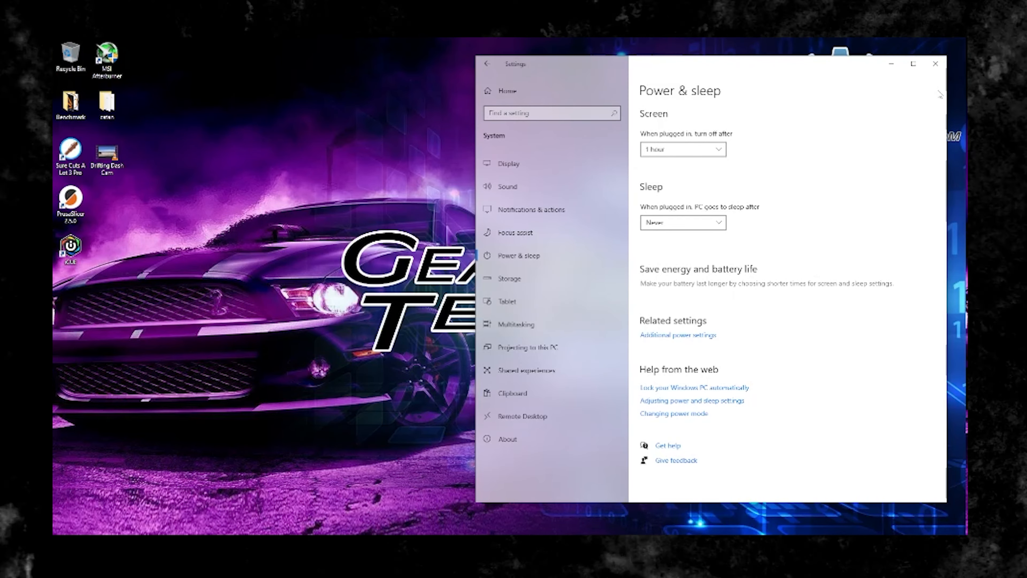